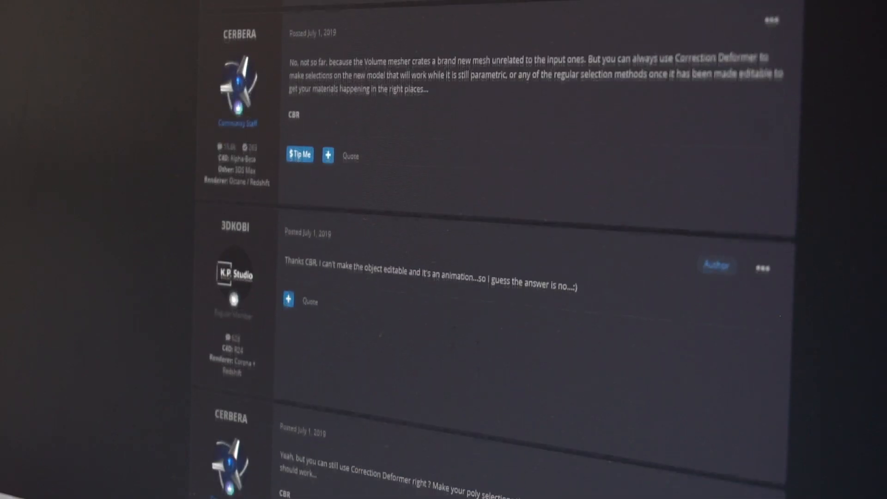
Enable High Quality calculation on the Boole.2 object set to A subtract B.
scroll(down, 3)
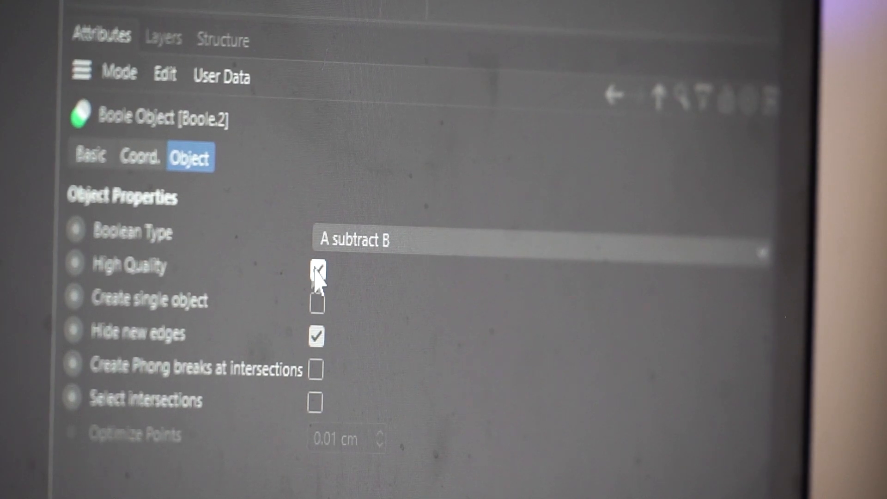
click(317, 269)
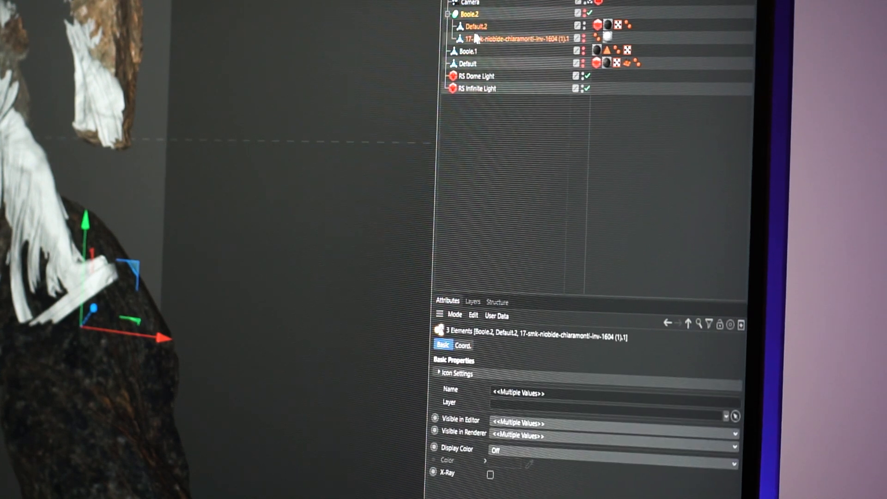
Bake Boole.2 into an editable polygon object via Current State to Object.
right_click(475, 37)
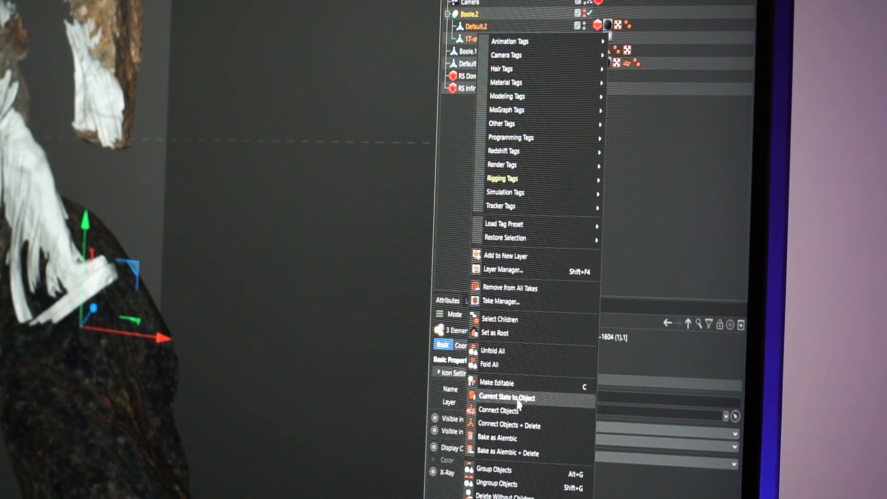
click(508, 396)
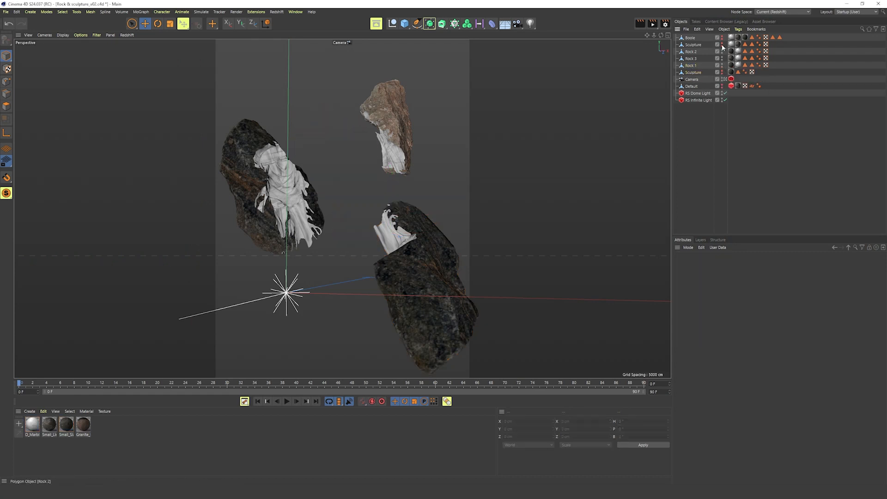
click(689, 65)
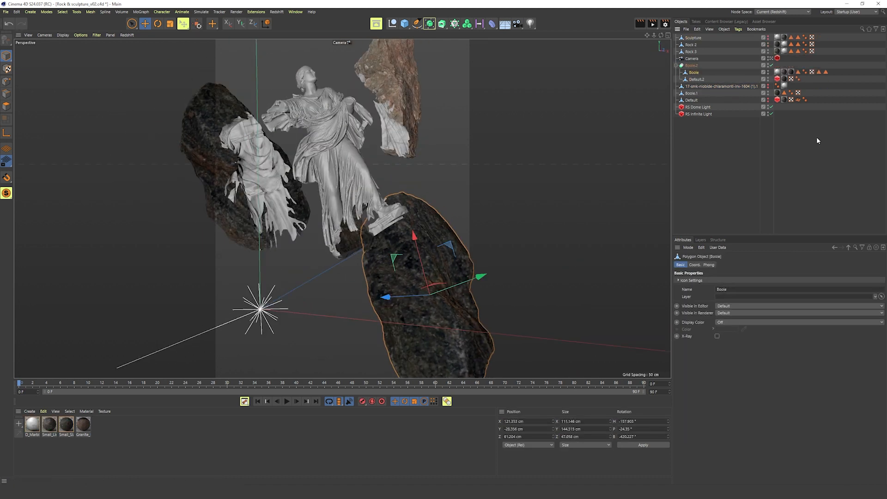
Reorder the baked objects at the top and inspect the material assigned to Boole.2.
click(697, 80)
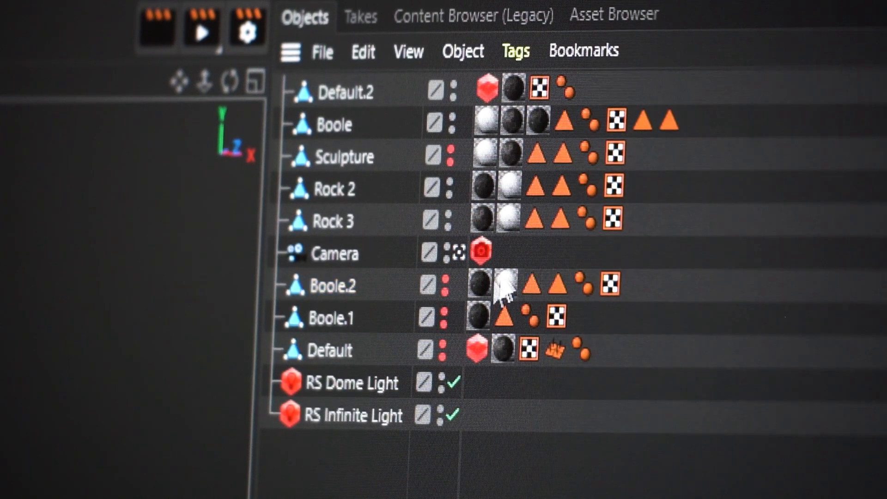
click(558, 285)
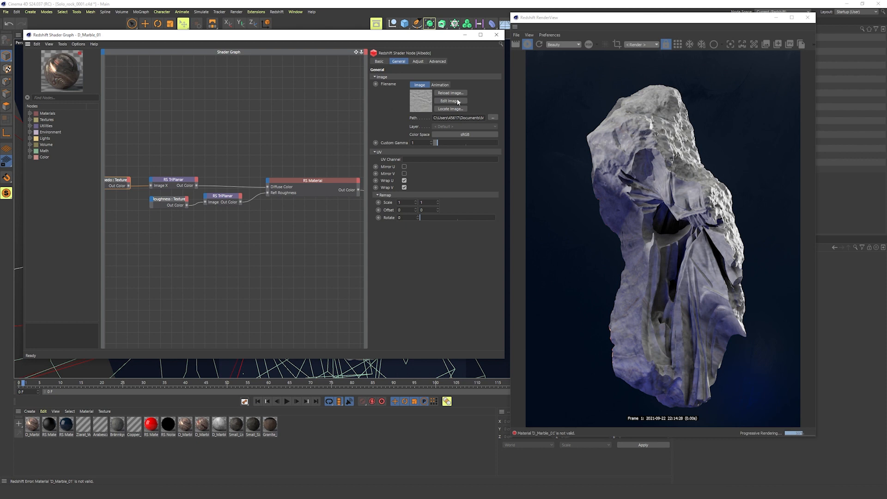
Search the Redshift shader graph node list for 'noise' beside the sculpture render.
click(447, 100)
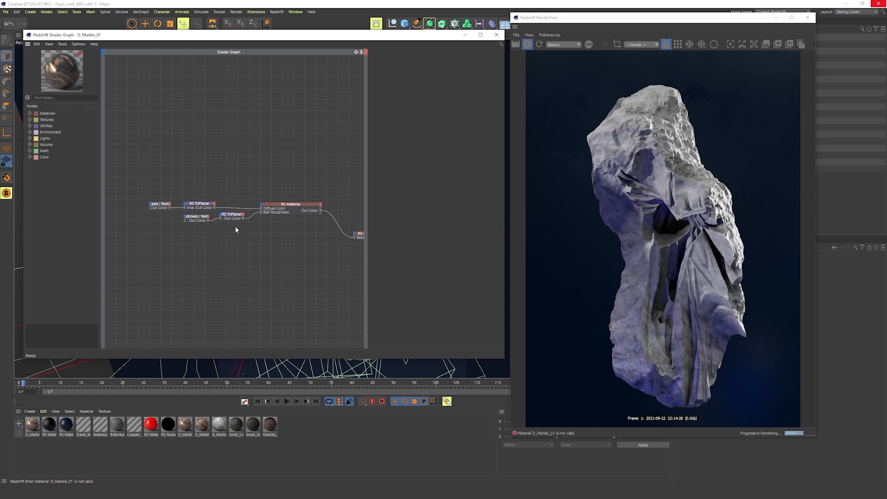
mouse_move(295, 234)
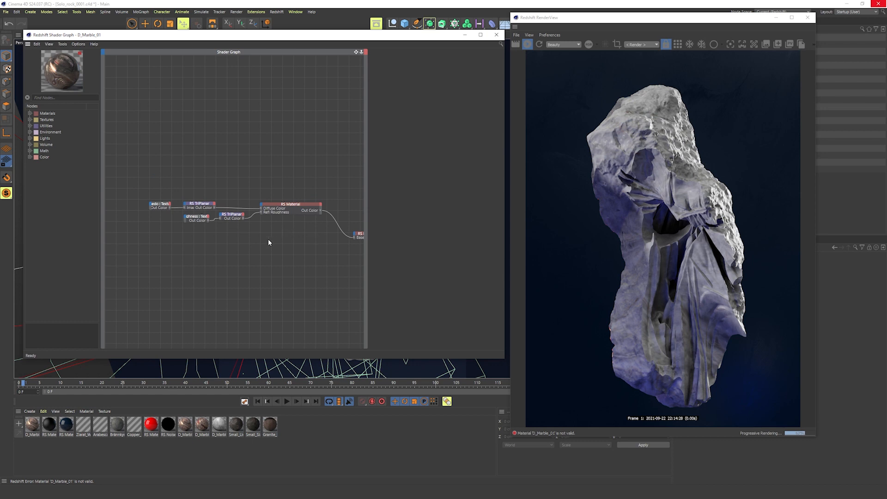
text(noise)
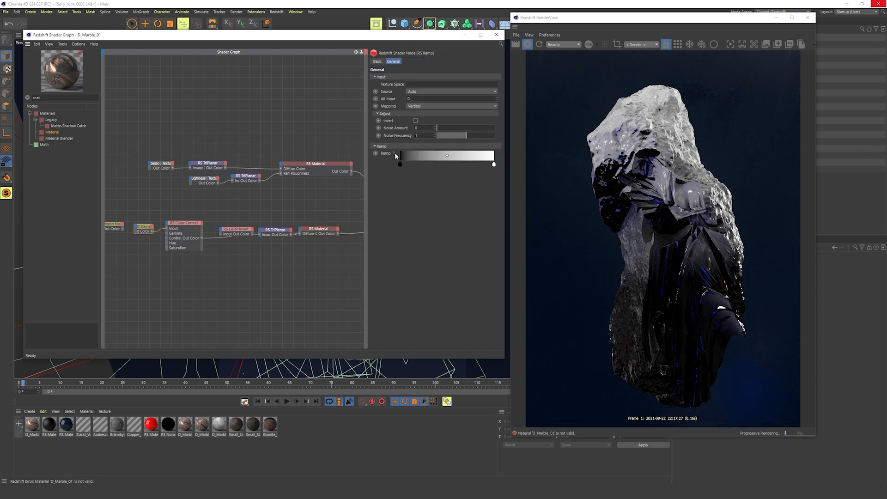
Load a striped ramp preset and lower the RS TriPlanar scale for finer bands.
click(365, 146)
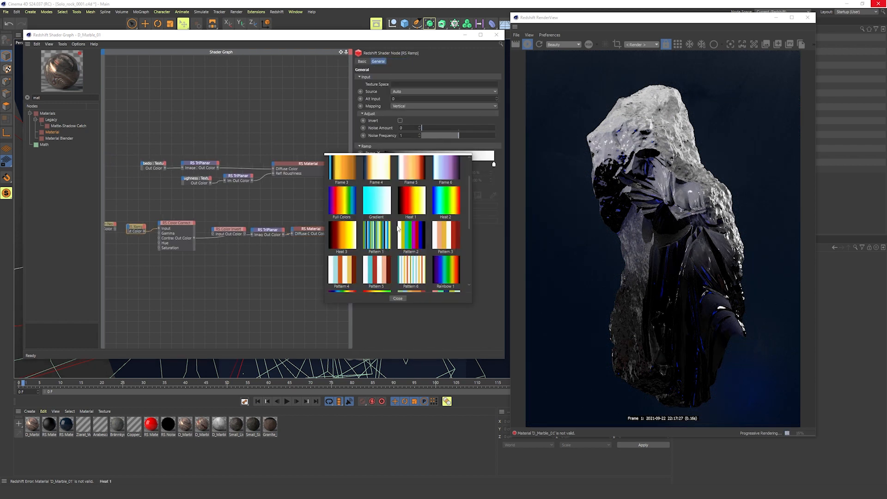
scroll(down, 3)
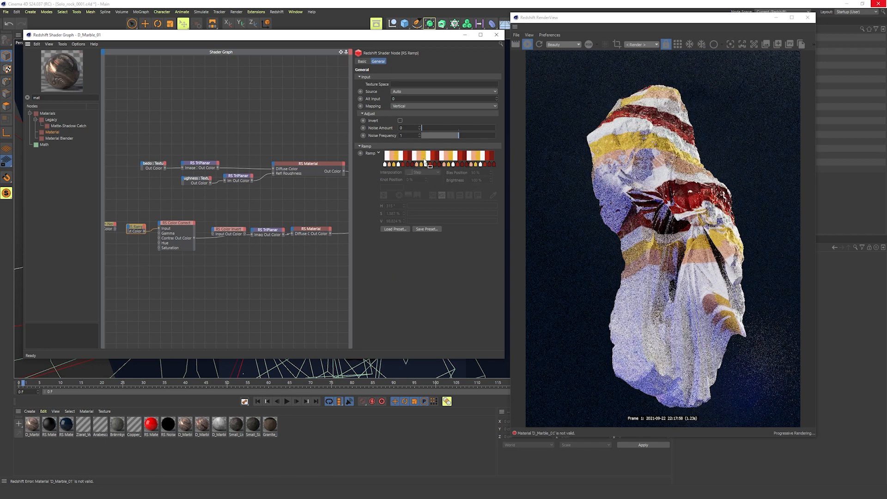
click(266, 229)
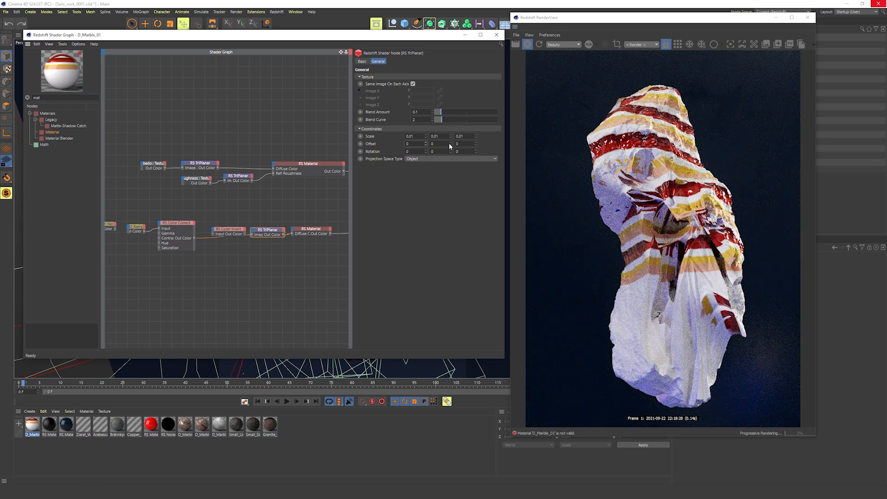
text(44)
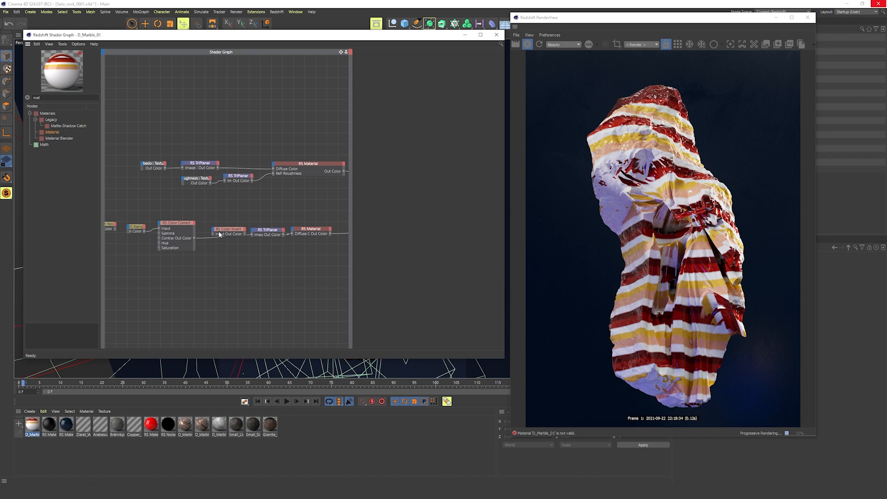
click(176, 223)
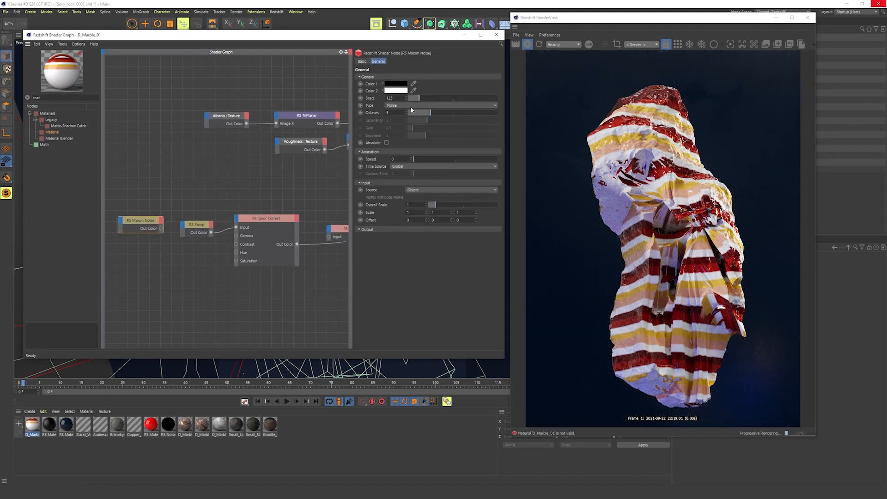
Enlarge the Maxon noise into swirling marble bands and adjust the colour correction.
click(444, 105)
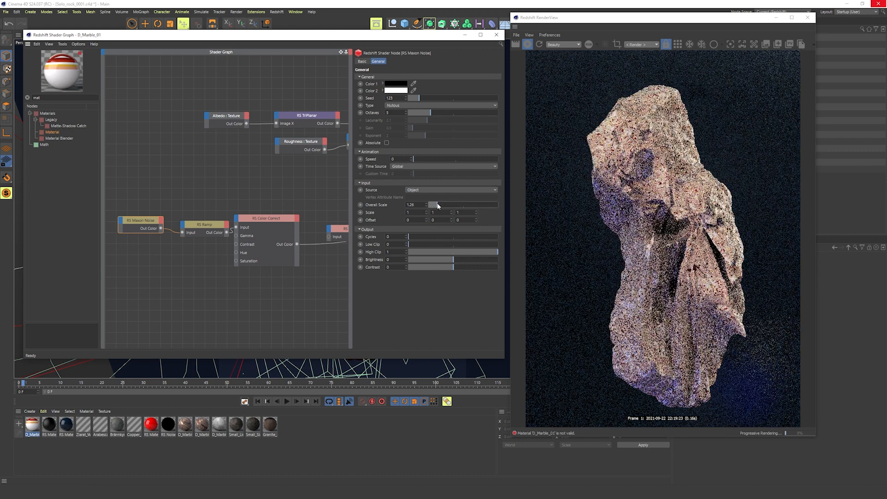
drag(435, 204, 481, 204)
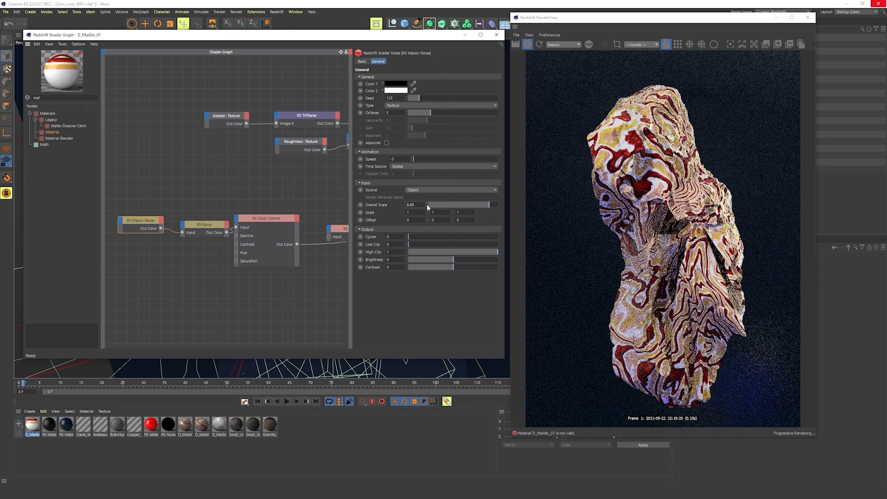
drag(412, 159, 452, 159)
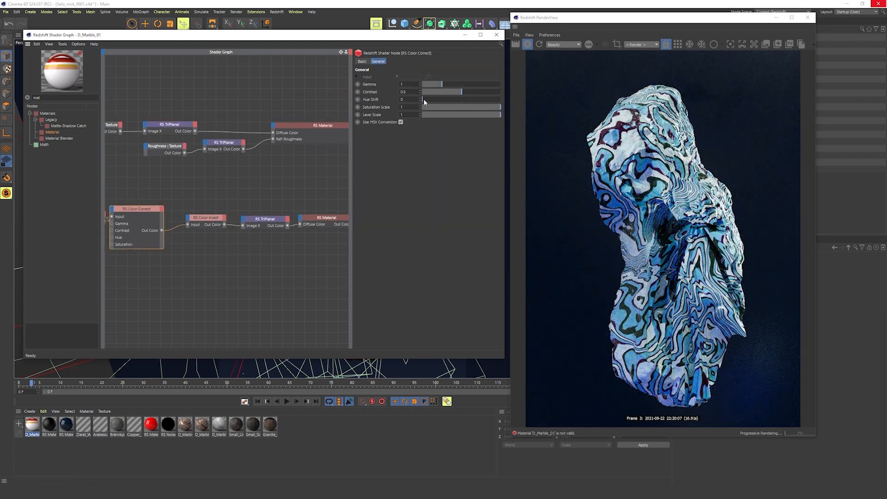
drag(421, 99, 461, 98)
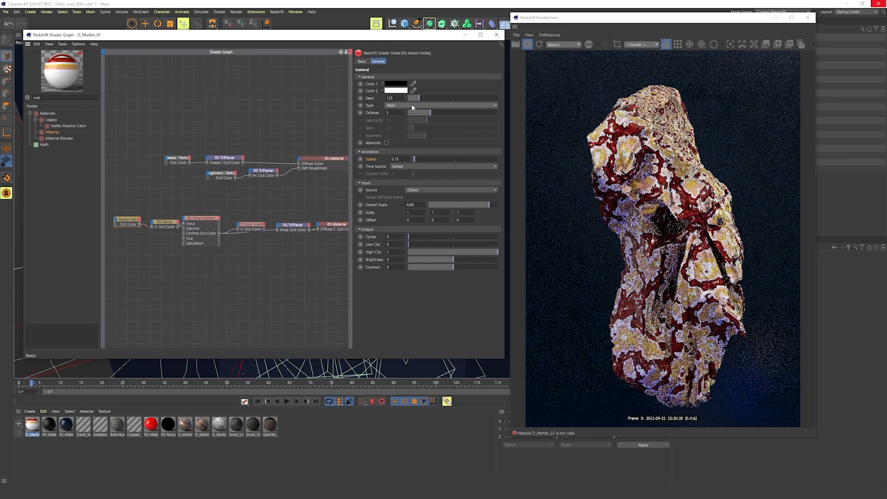
Switch the Maxon noise to a different noise pattern type.
click(442, 105)
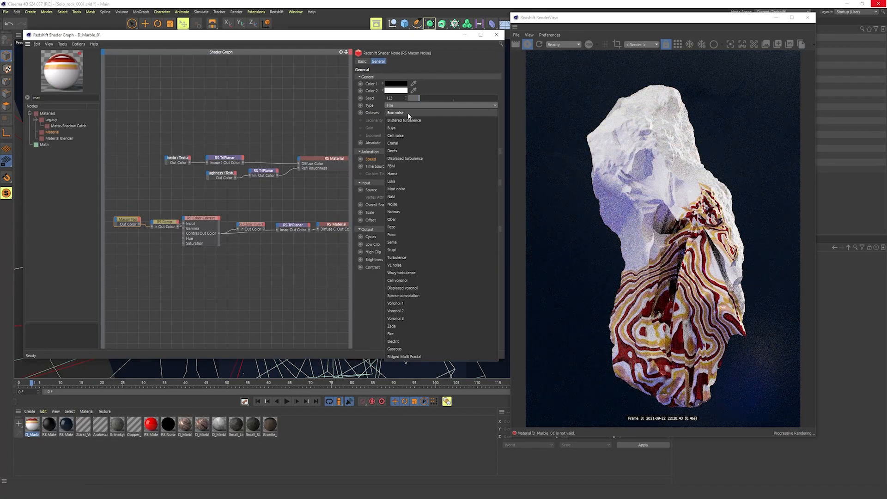
click(394, 134)
text(bum)
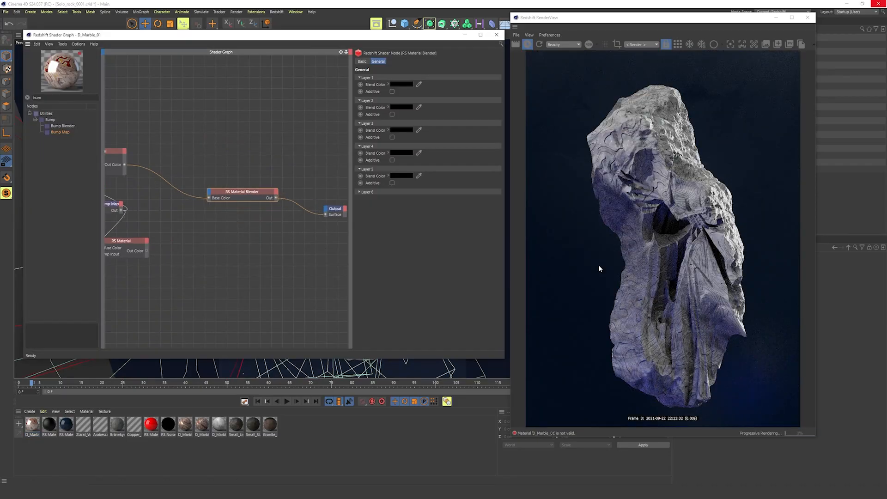
Wire the RS Material Blender with the bump-mapped layer into the output surface.
click(401, 84)
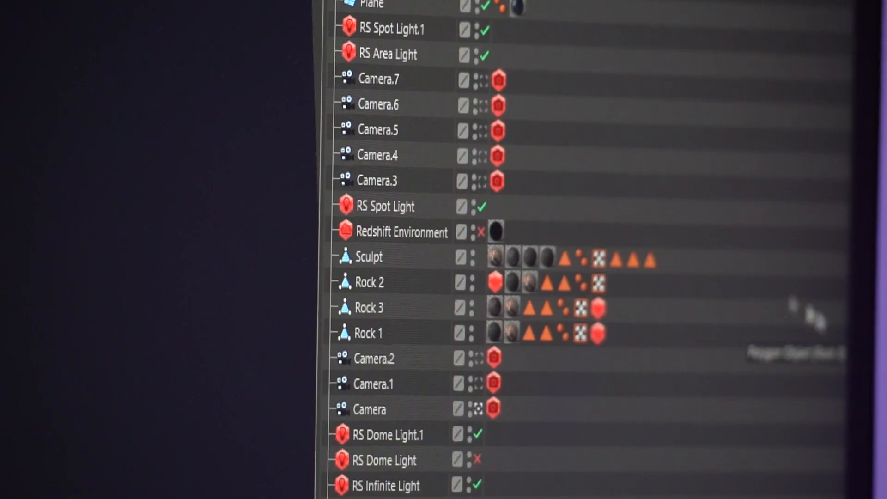
mouse_move(371, 410)
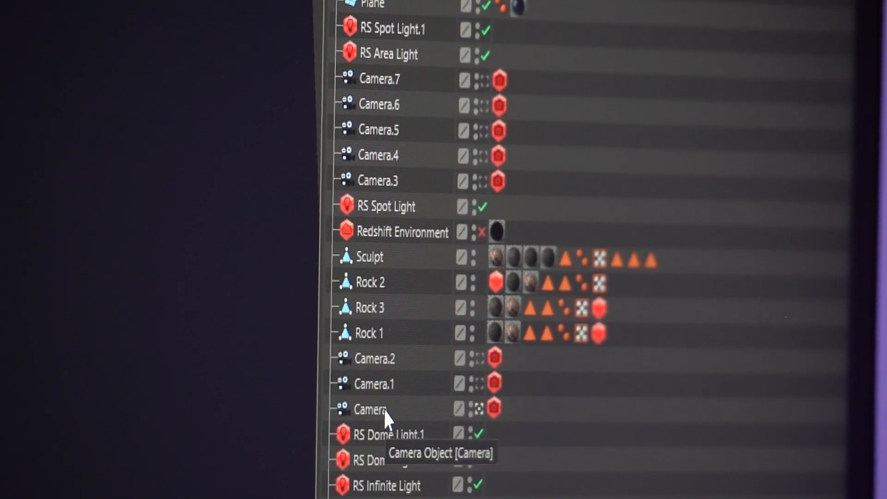
click(374, 358)
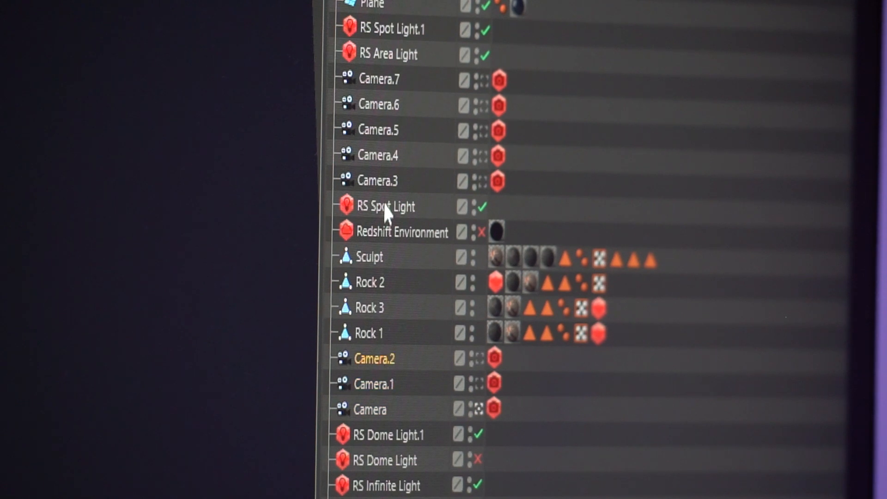
click(377, 79)
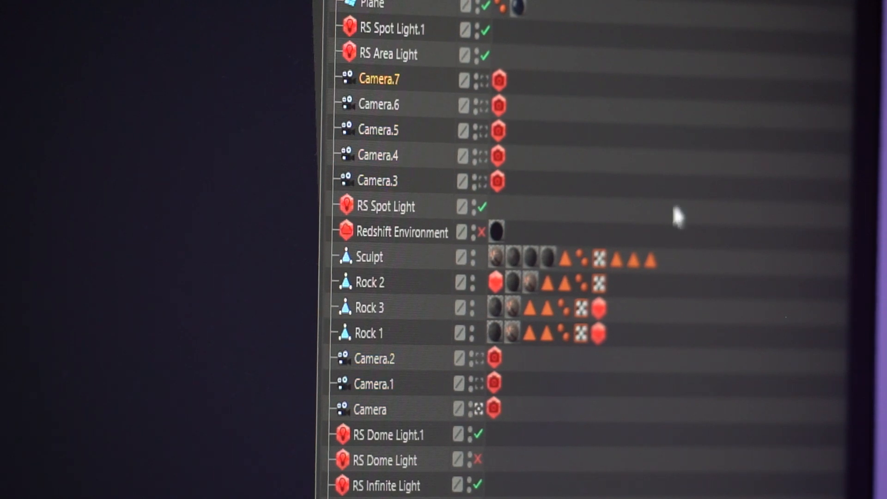
click(389, 434)
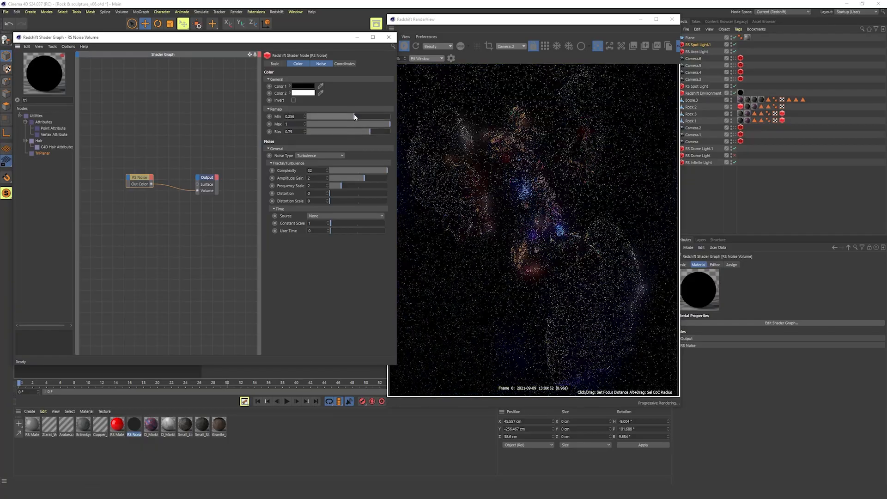
Review the RS Noise volume's coordinate, fractal and colour settings against the render.
click(344, 64)
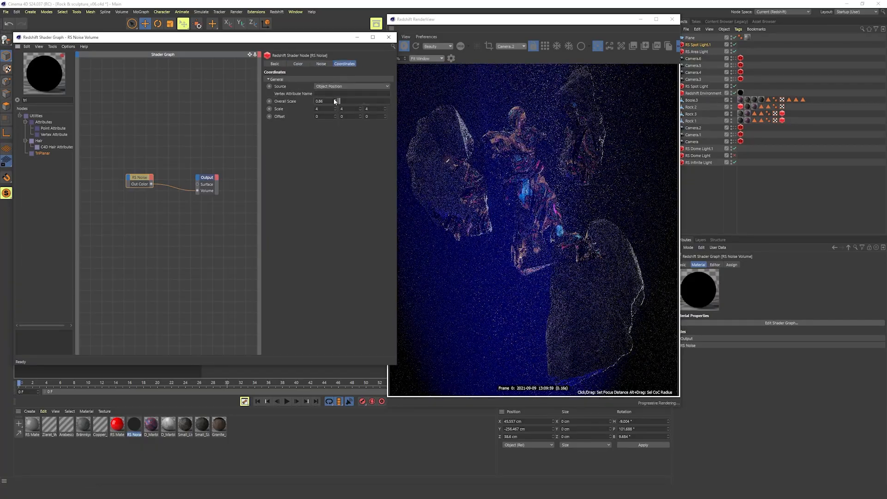
click(321, 64)
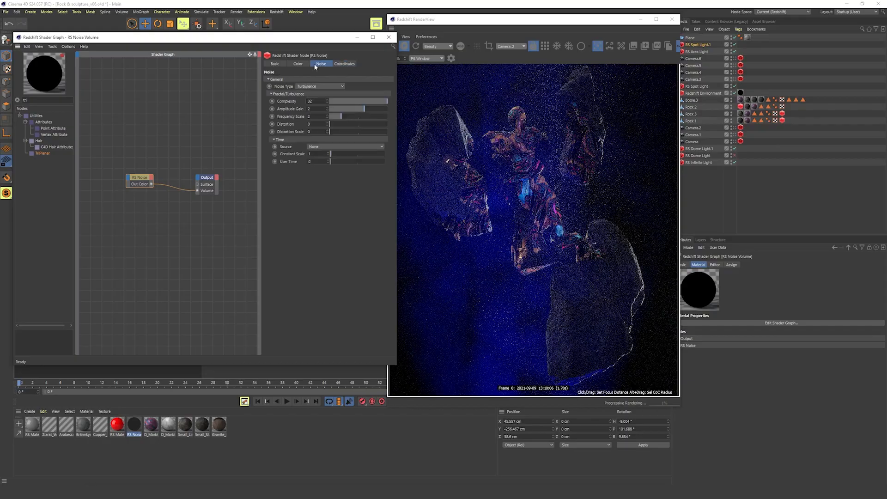
click(298, 63)
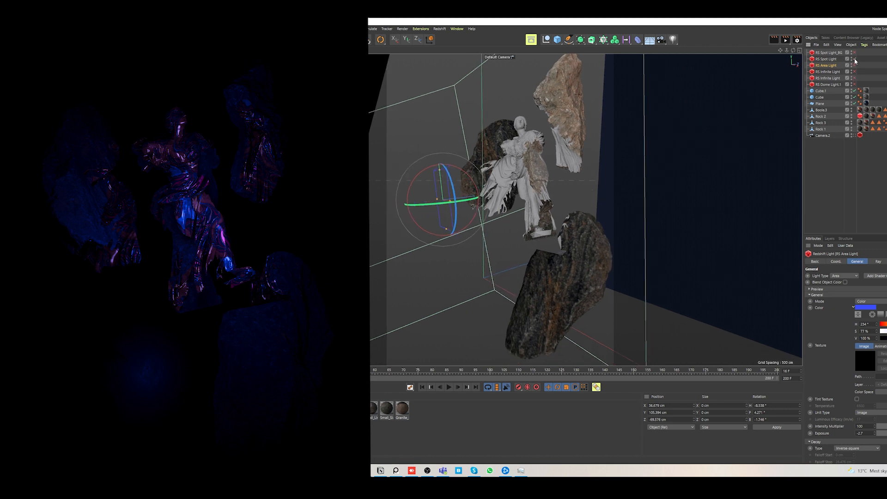
click(826, 59)
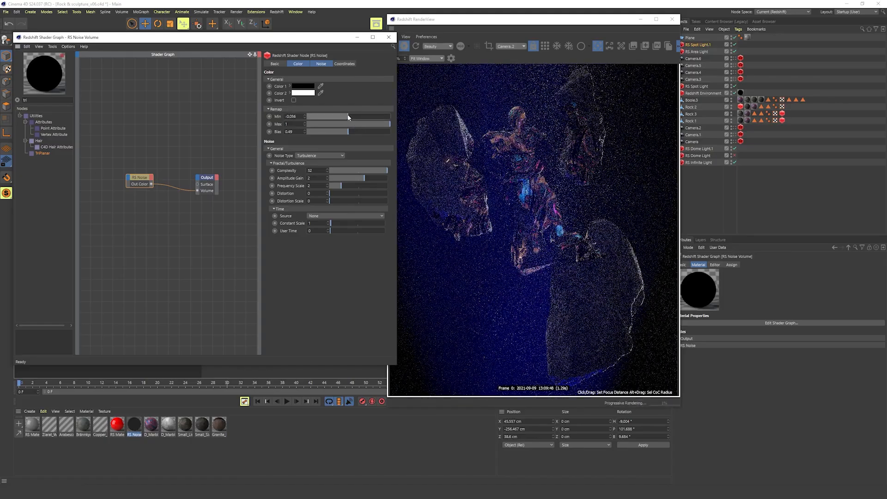
Set the noise Overall Scale to 0.06 and lower the remap bias to thin the fog.
click(343, 64)
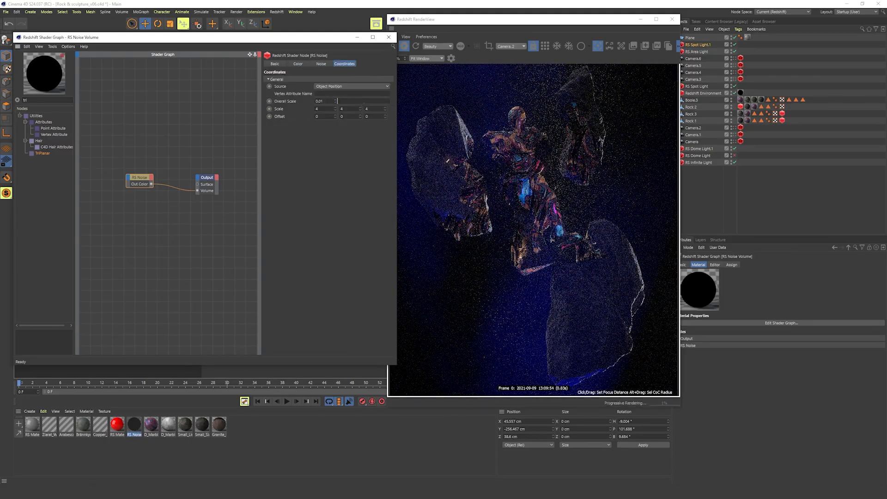
text(0.06)
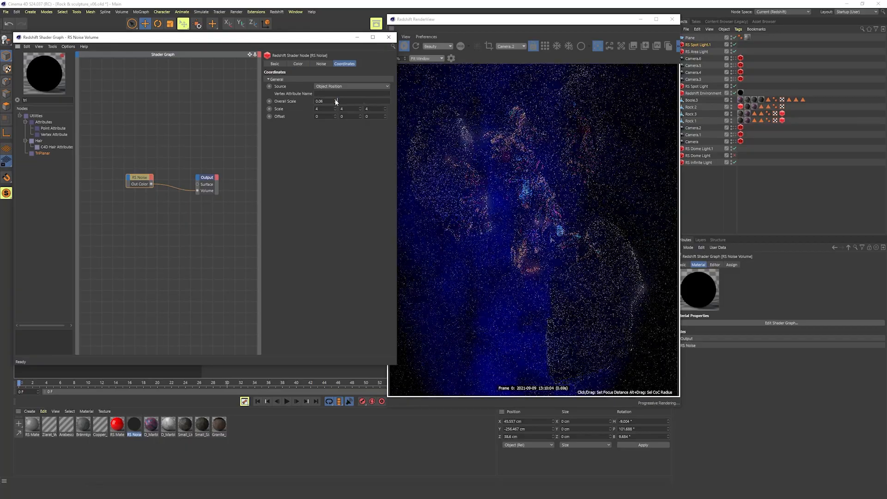
click(299, 64)
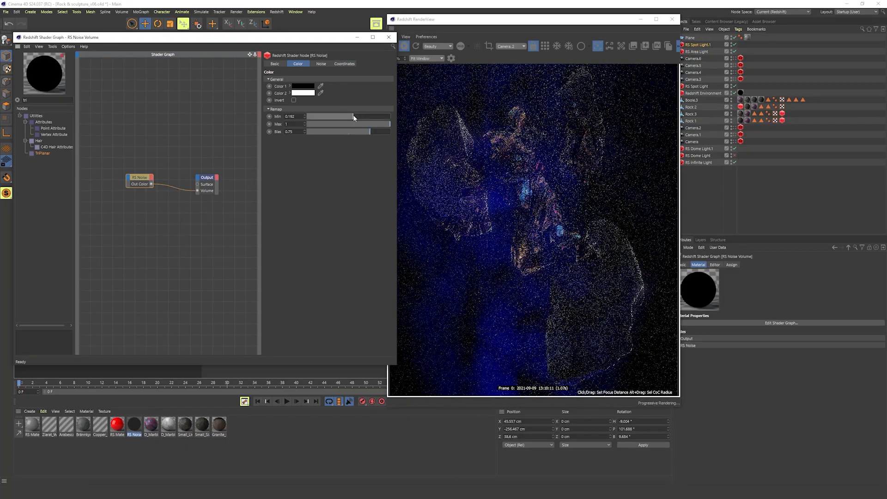
drag(365, 131, 346, 131)
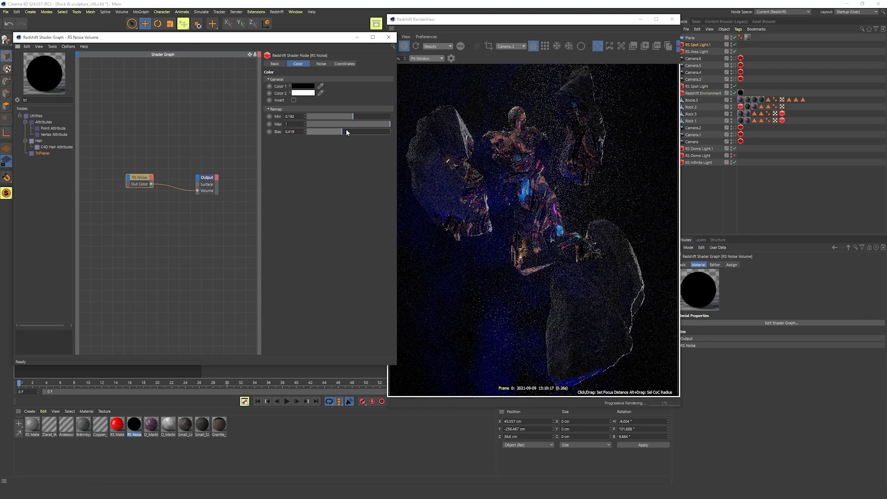